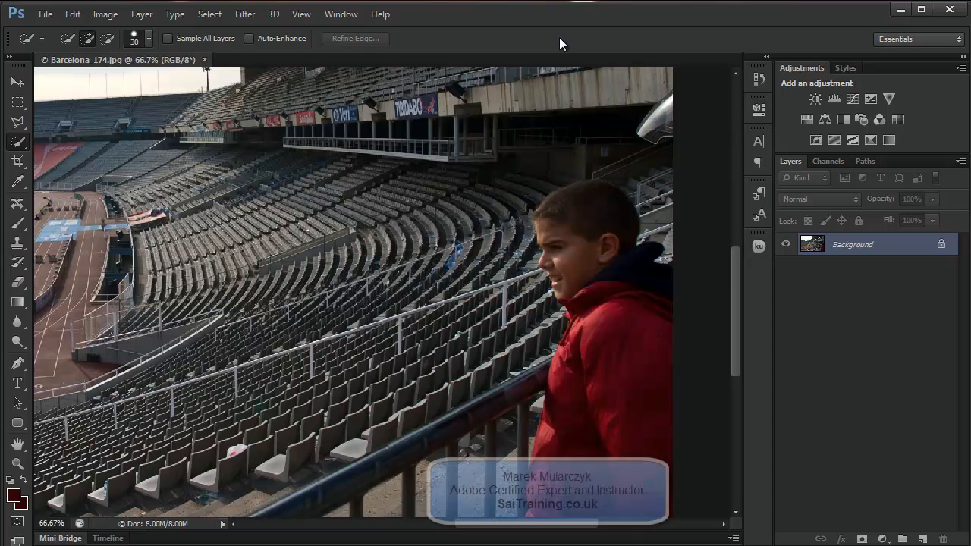
pyautogui.moveTo(707, 278)
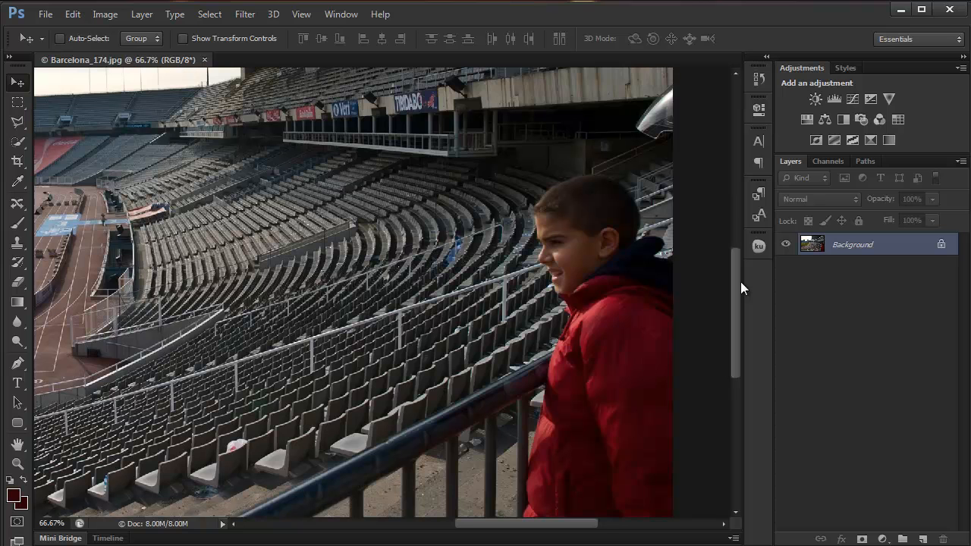
pyautogui.moveTo(671, 290)
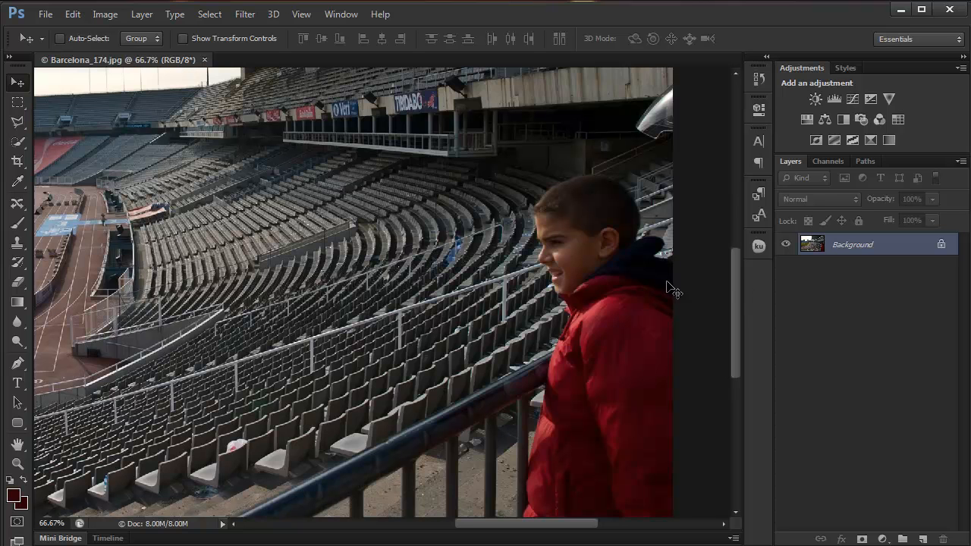
# Step: Open the Color Range dialog from the Select menu
pyautogui.scroll(3)
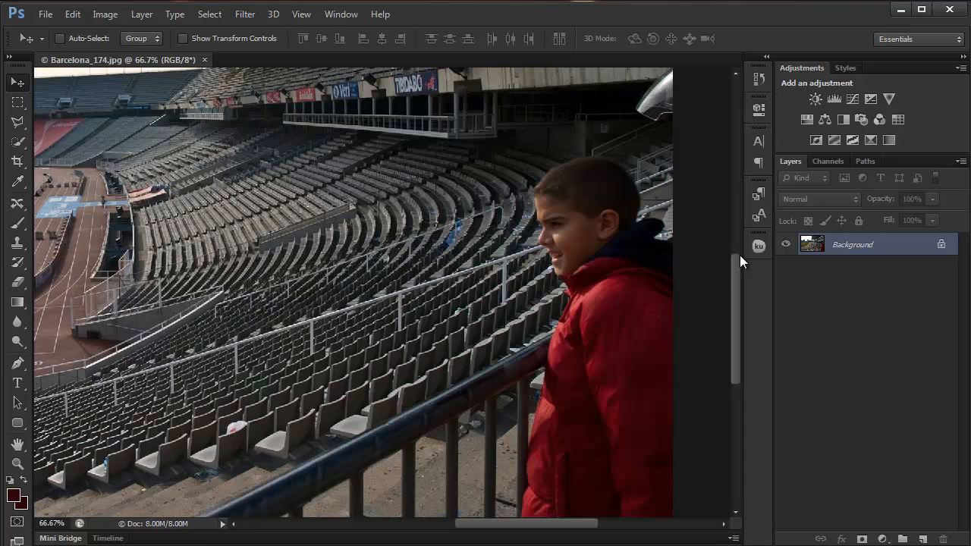
pyautogui.moveTo(556, 279)
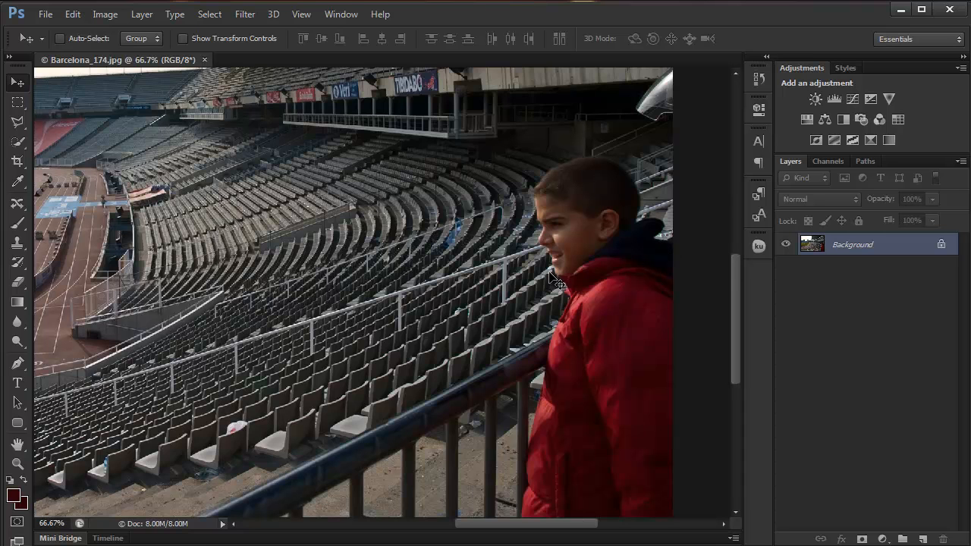
pyautogui.moveTo(705, 292)
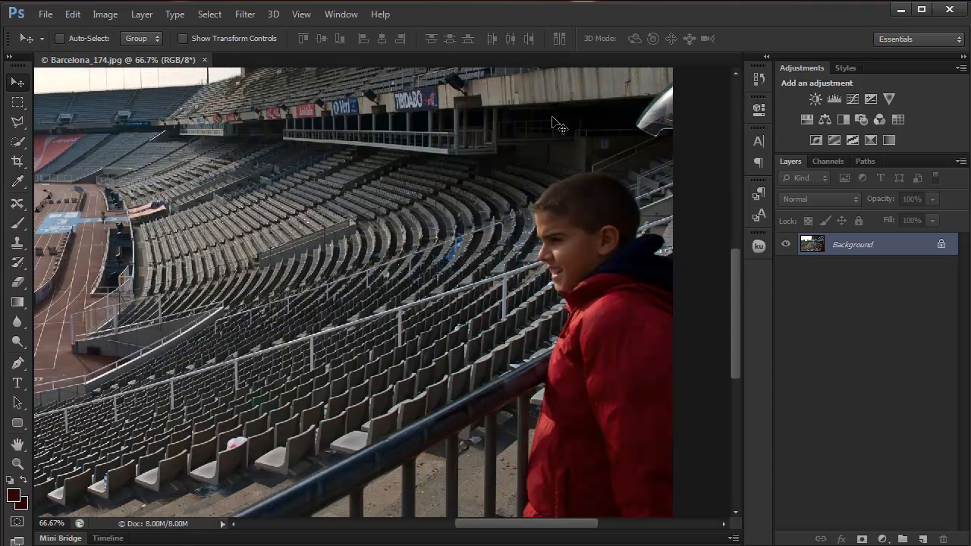
pyautogui.click(209, 14)
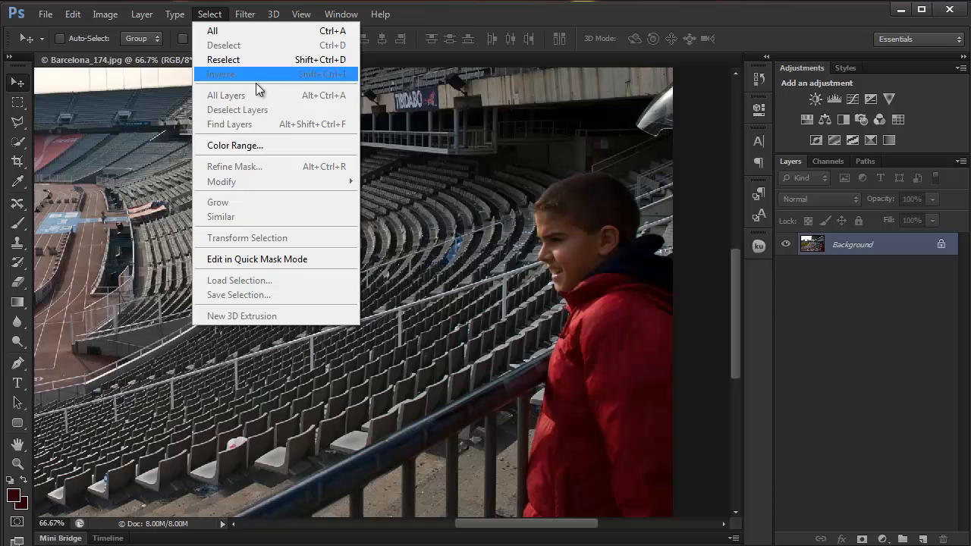
pyautogui.click(234, 145)
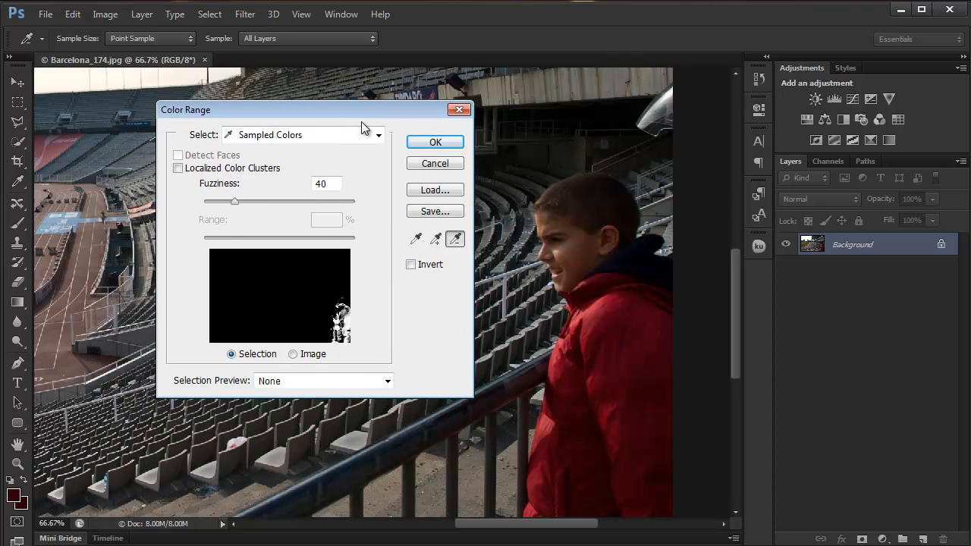
# Step: Enable Localized Color Clusters, keeping fuzziness at 40 and range at 100%
pyautogui.click(303, 135)
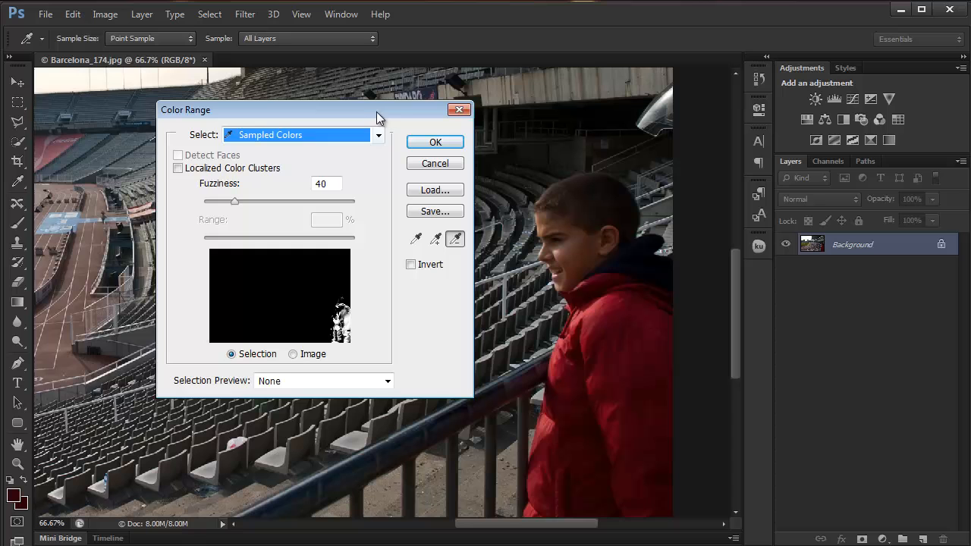
pyautogui.moveTo(265, 167)
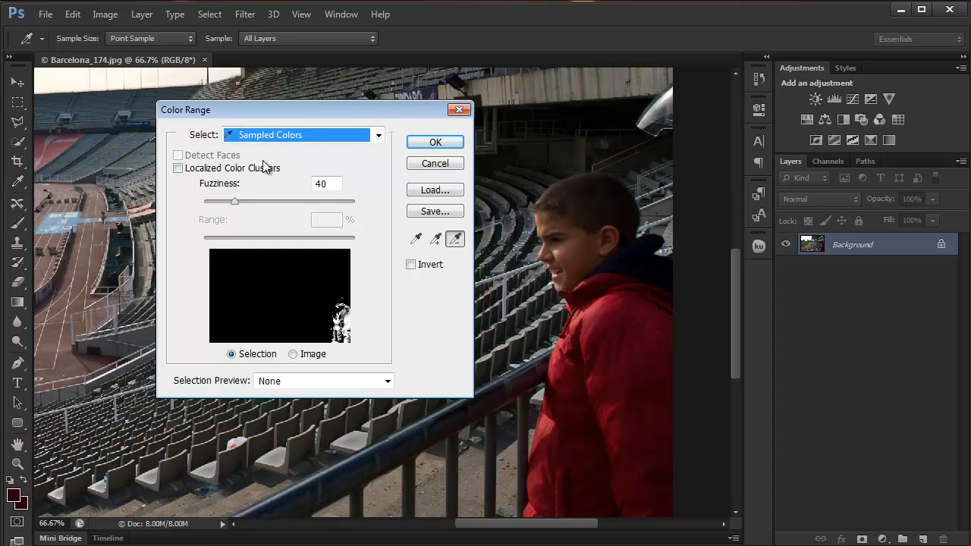
pyautogui.click(179, 168)
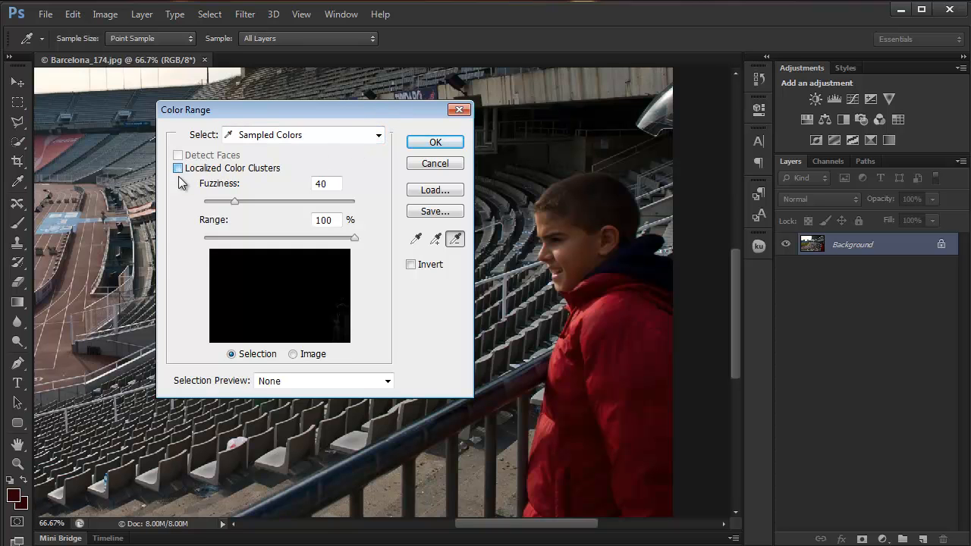
pyautogui.click(177, 167)
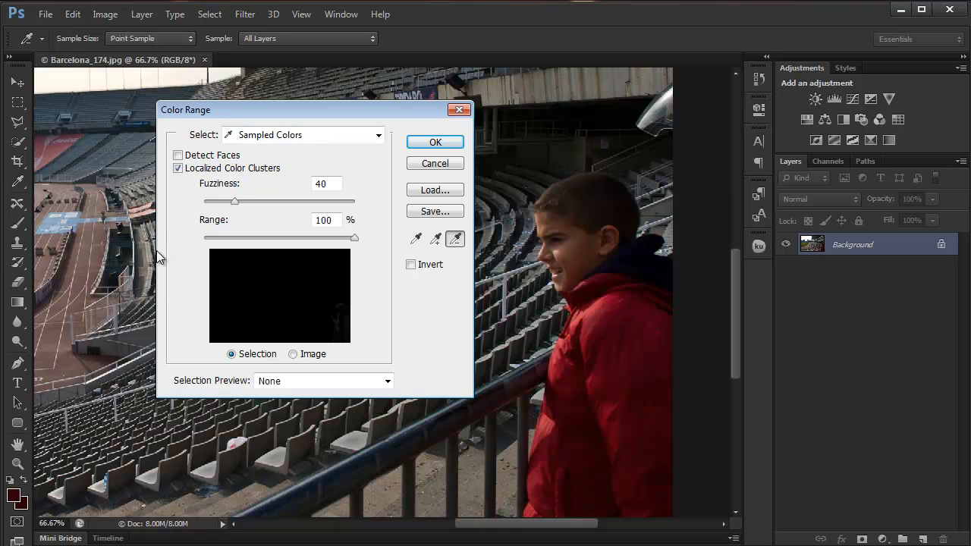
pyautogui.moveTo(361, 170)
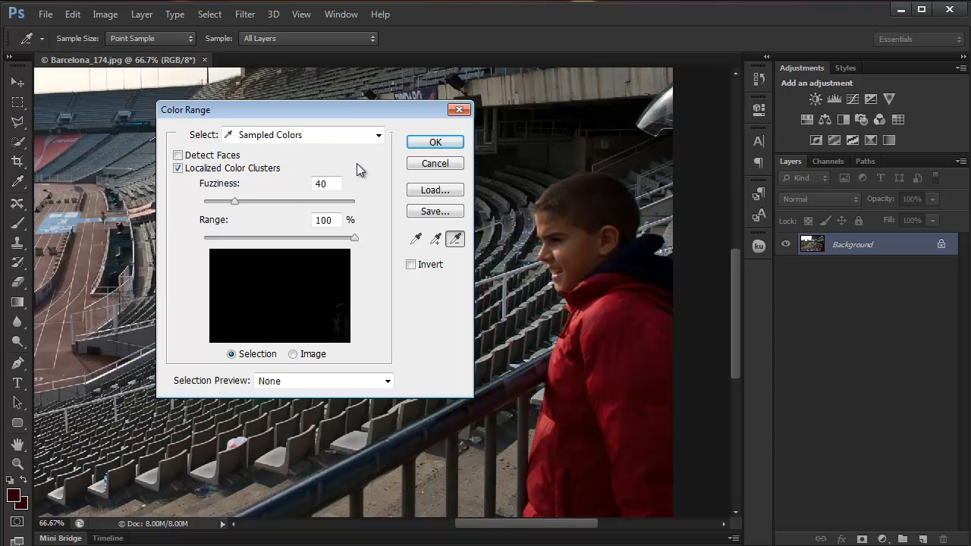
pyautogui.click(178, 168)
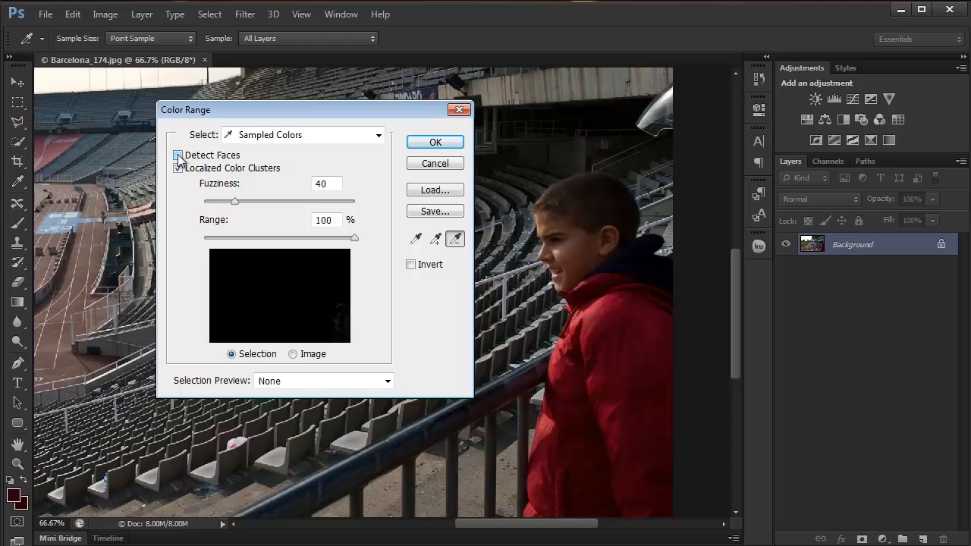
# Step: Enable Detect Faces, subtract the stadium colours, and accept the boy's face selection
pyautogui.click(178, 155)
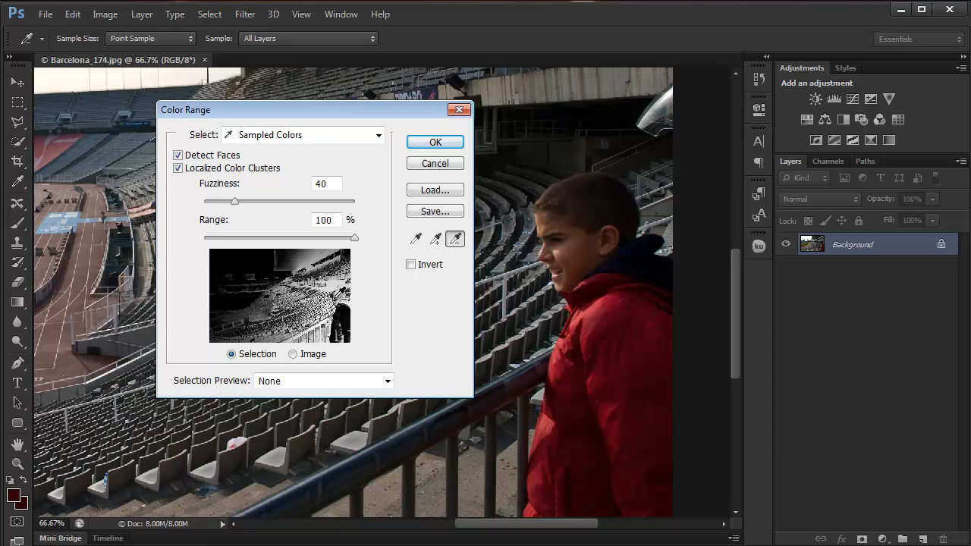
pyautogui.moveTo(387, 268)
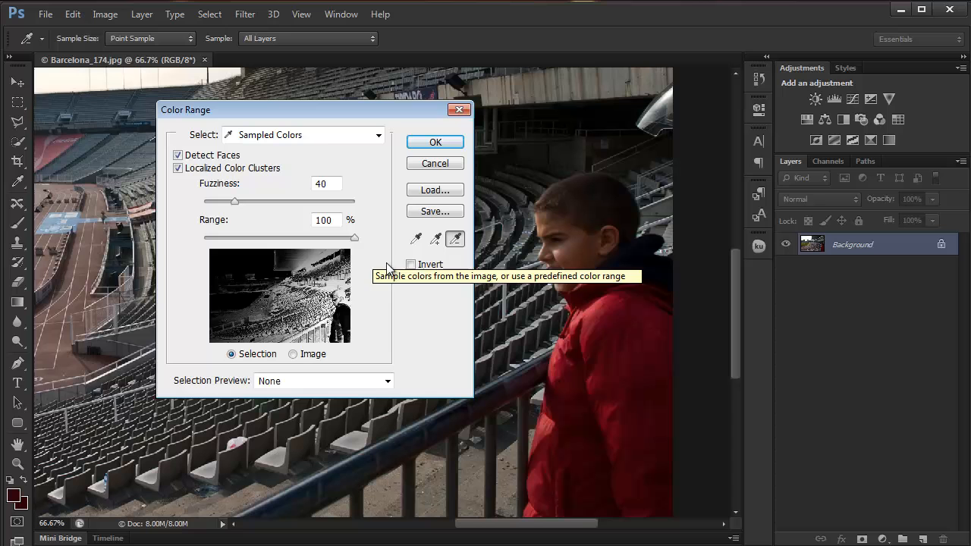
pyautogui.moveTo(455, 239)
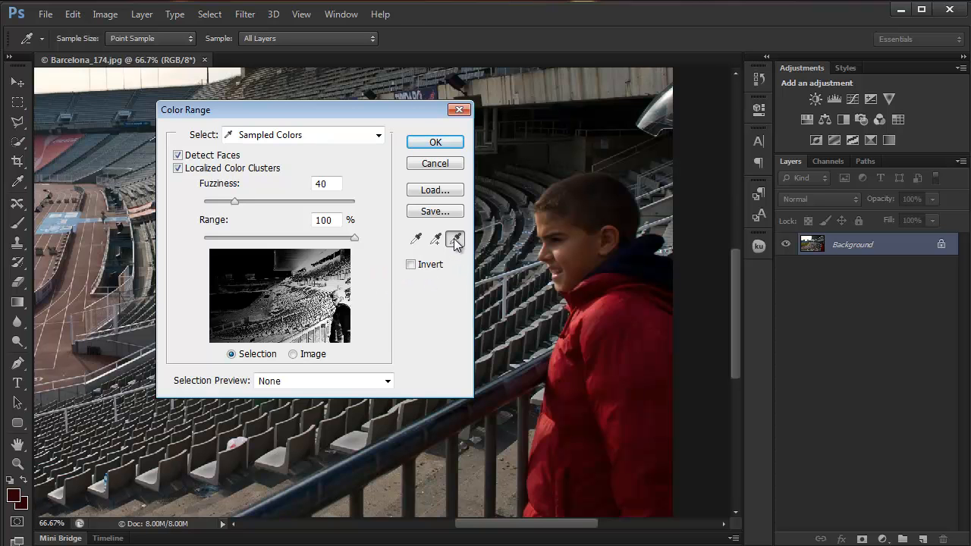
pyautogui.click(454, 238)
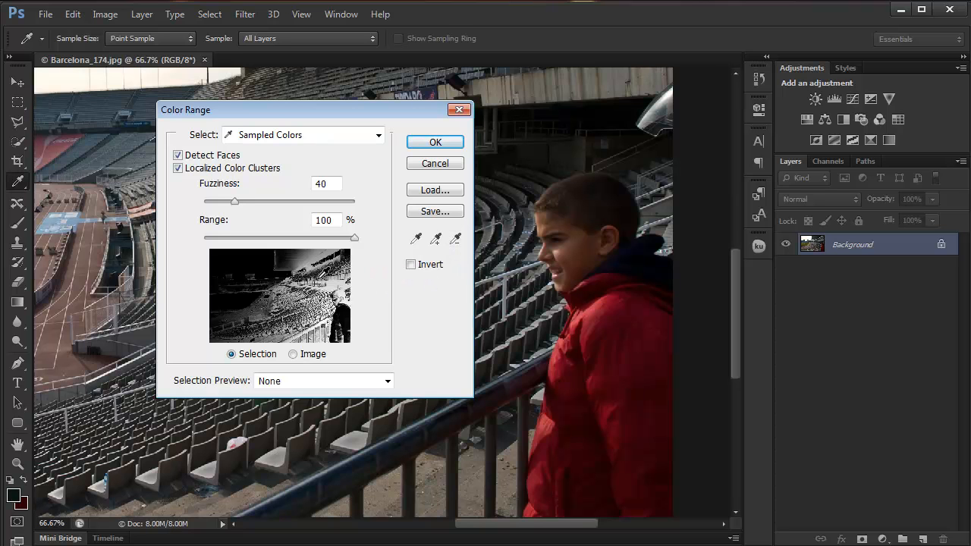
pyautogui.click(456, 238)
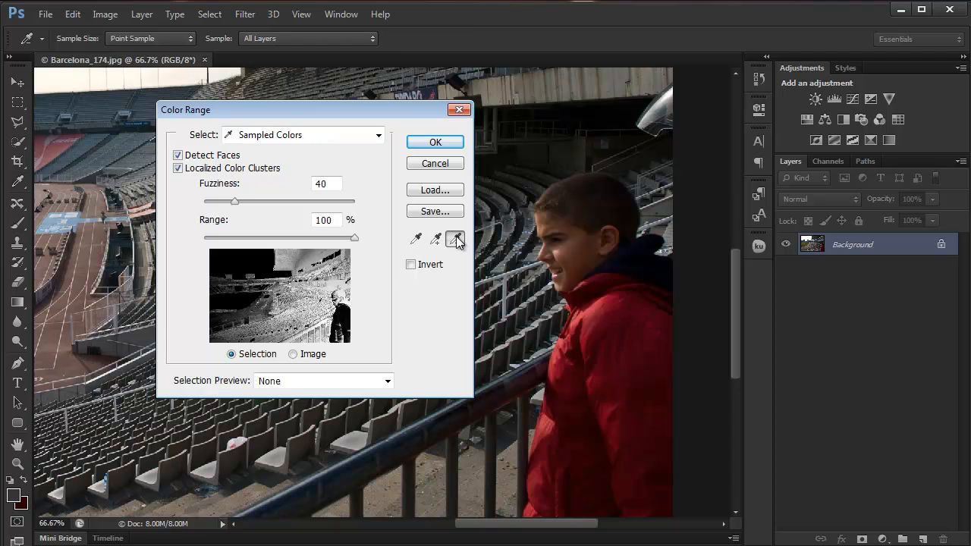
pyautogui.click(456, 238)
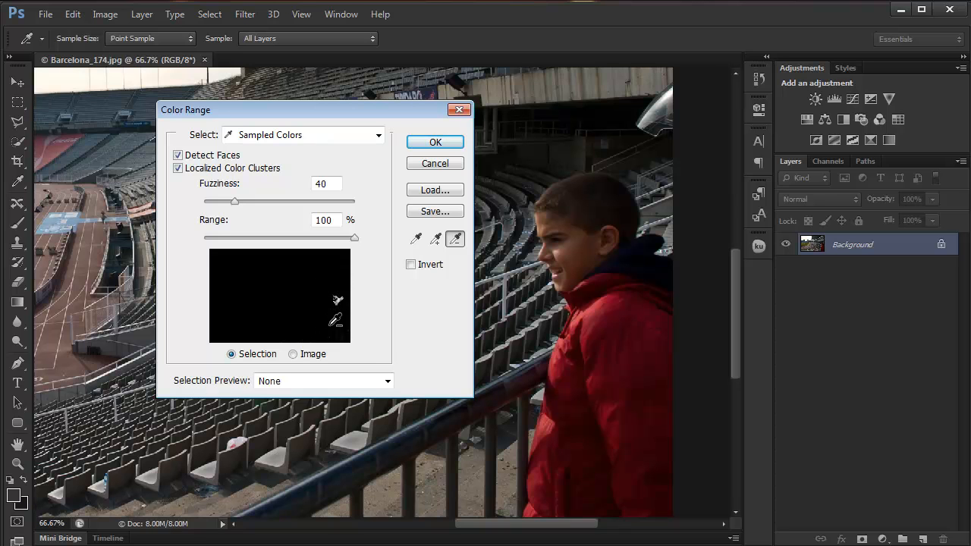
pyautogui.moveTo(362, 336)
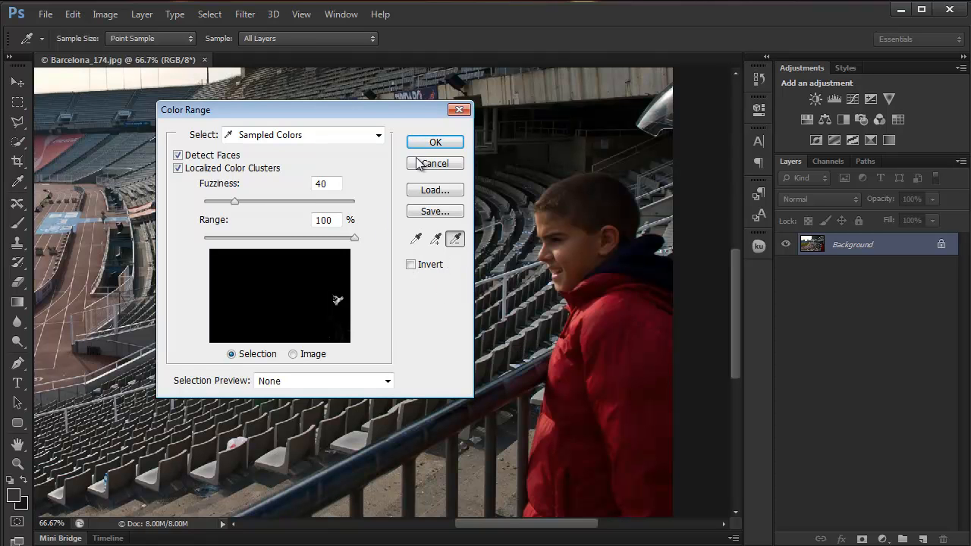
pyautogui.click(434, 142)
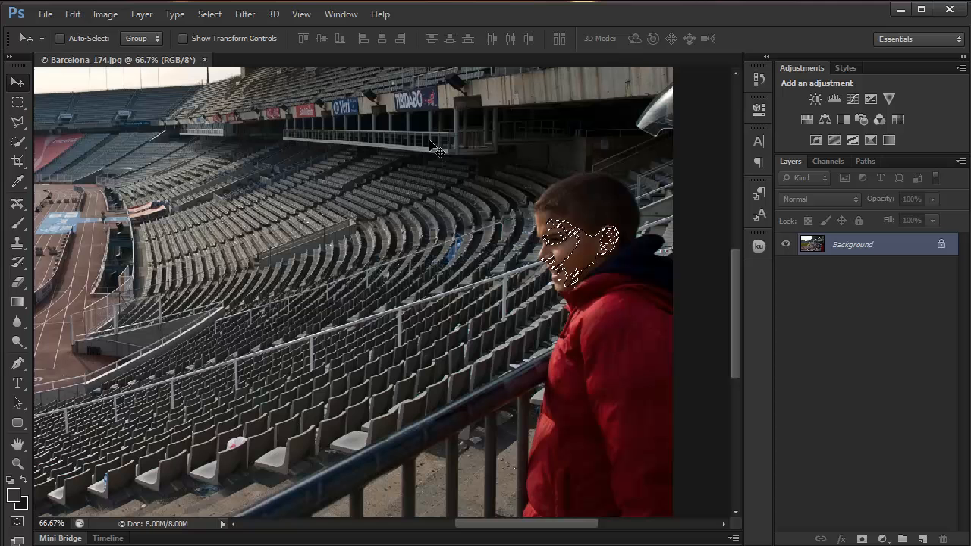
pyautogui.click(210, 14)
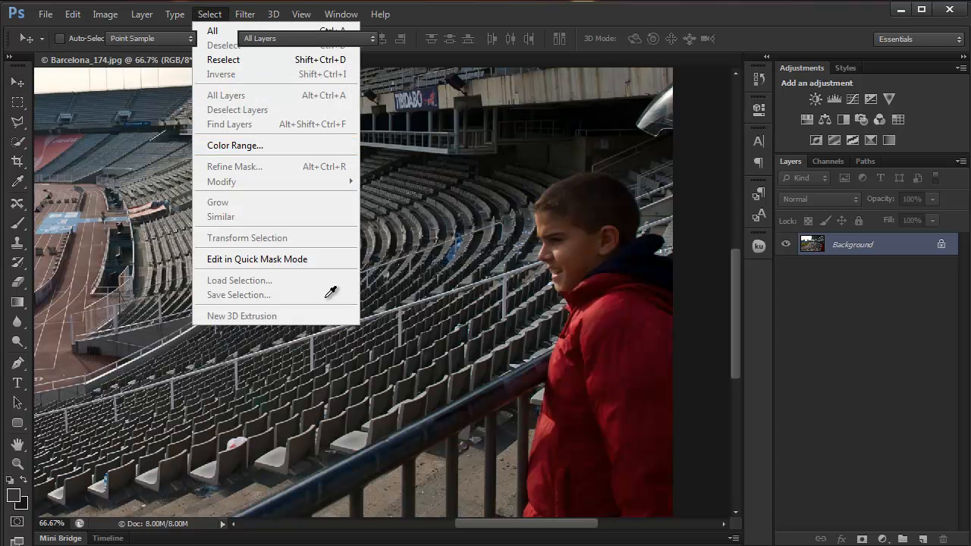
# Step: Reopen Color Range and subtract the bright upper-stand tones
pyautogui.click(234, 145)
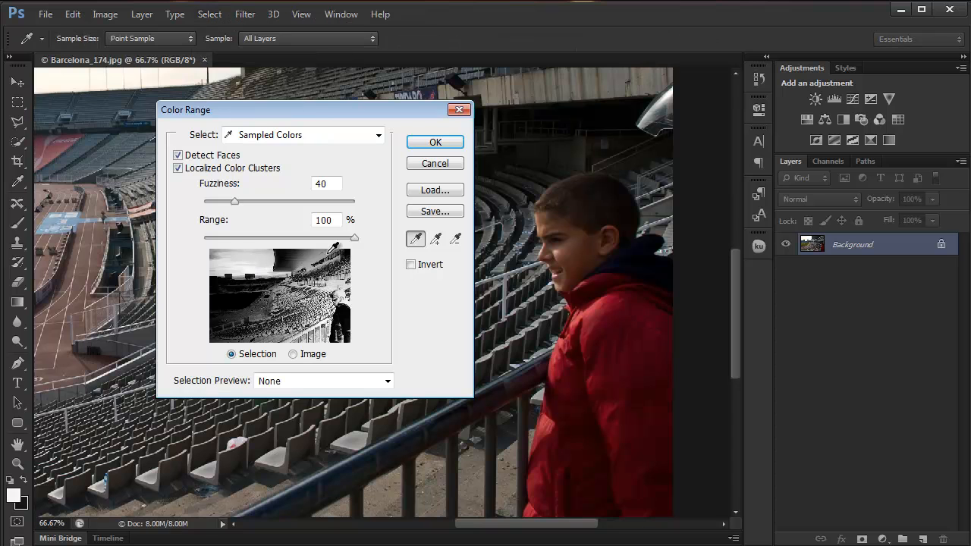
pyautogui.click(455, 238)
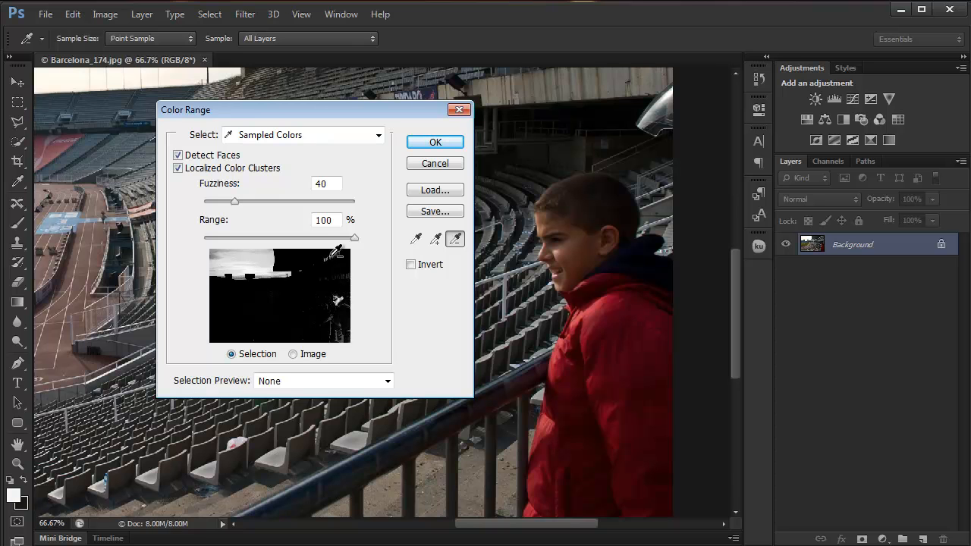
pyautogui.click(223, 252)
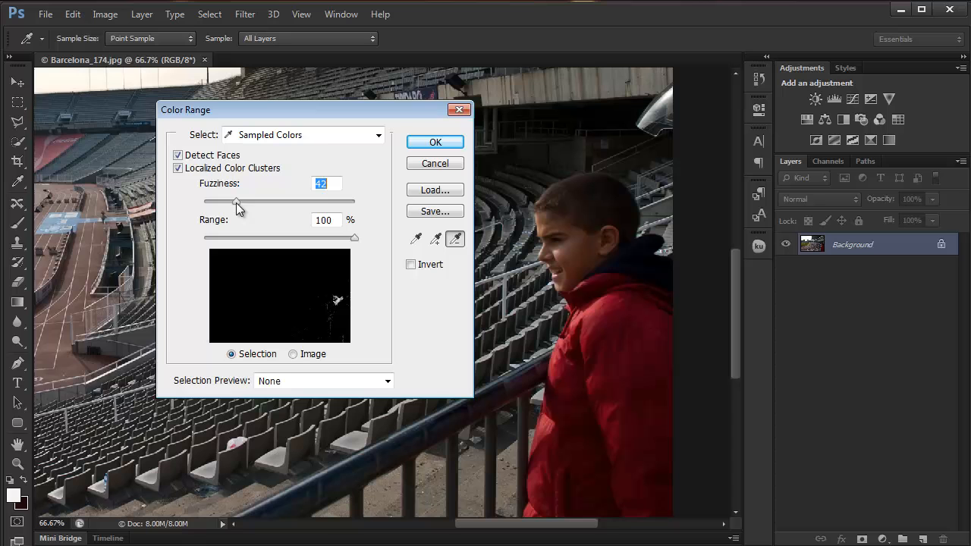
# Step: Try range values of 91% and 51%, then restore range to 100%
pyautogui.moveTo(355, 237); pyautogui.dragTo(339, 238)
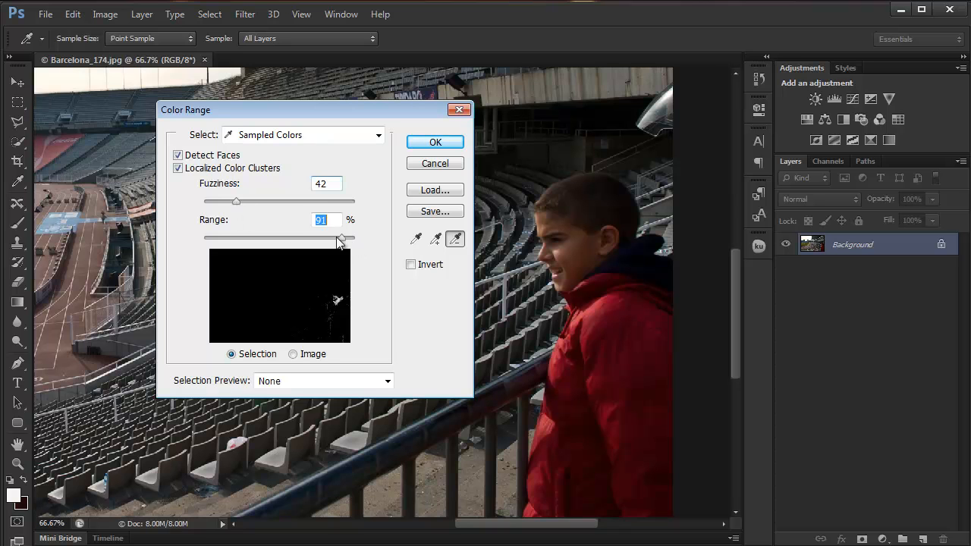
pyautogui.moveTo(340, 239); pyautogui.dragTo(280, 238)
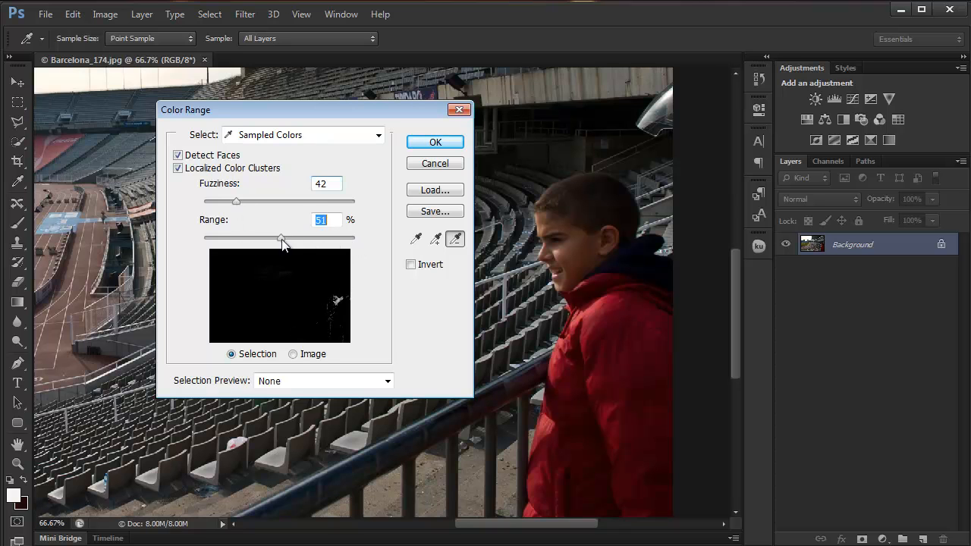
pyautogui.moveTo(281, 237); pyautogui.dragTo(355, 237)
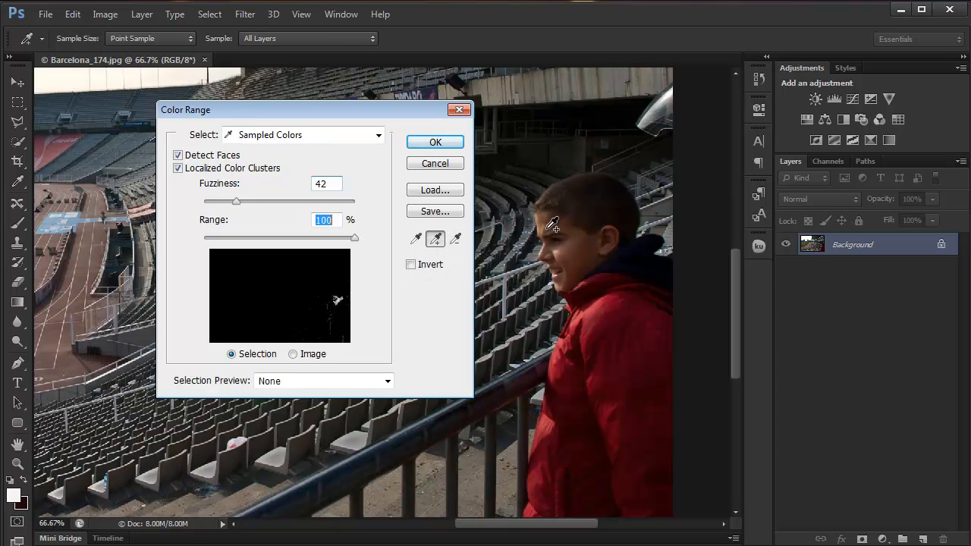
# Step: Add the boy's forehead, cheek and ear skin tones, then reselect the Subtract eyedropper
pyautogui.click(565, 242)
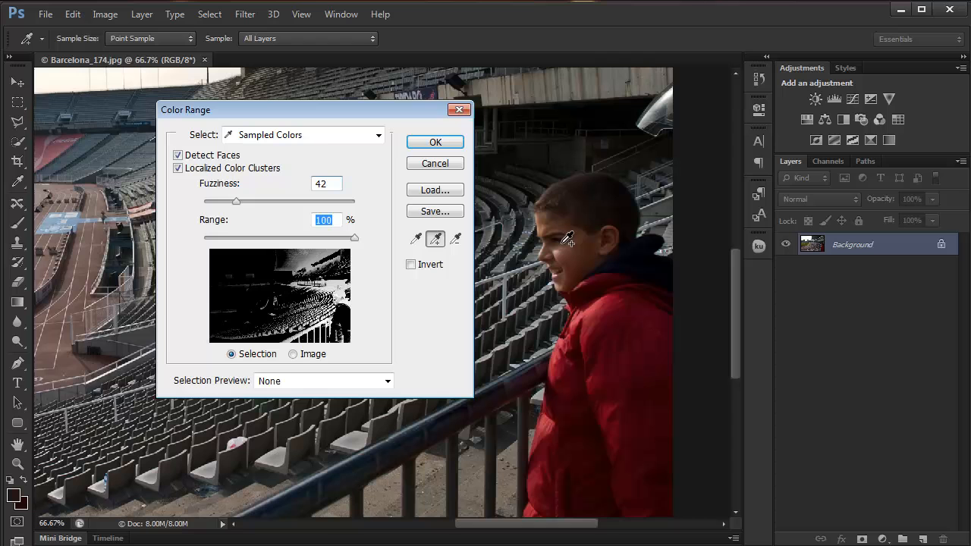
pyautogui.click(565, 241)
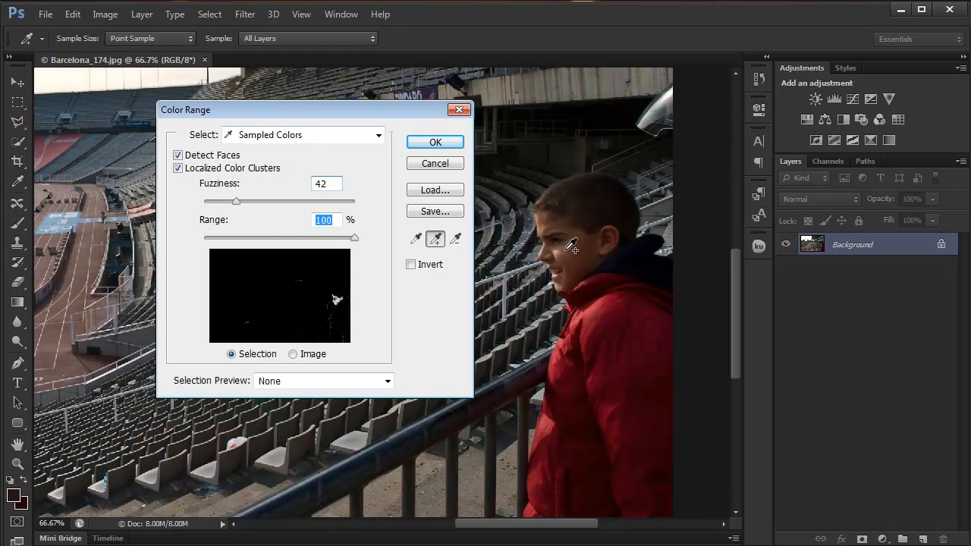
pyautogui.moveTo(605, 234)
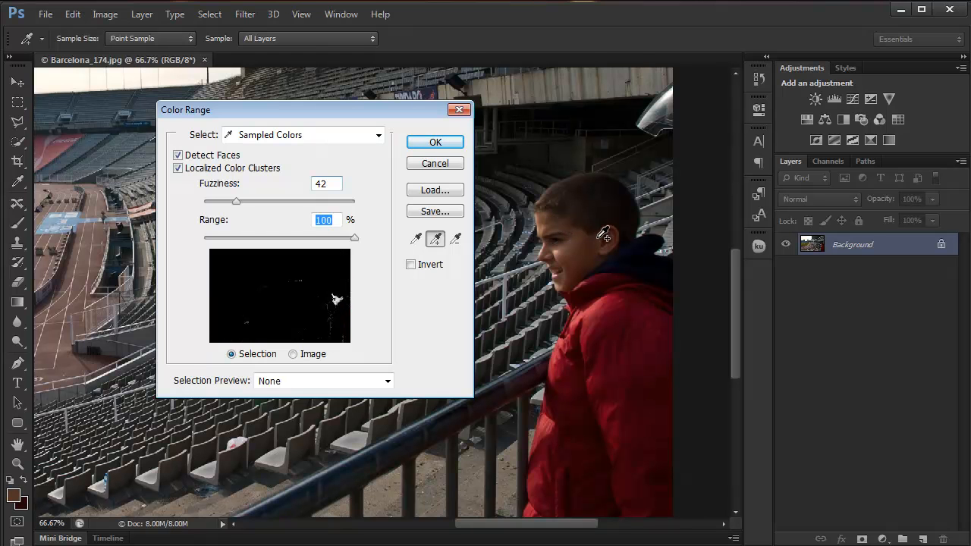
pyautogui.click(578, 228)
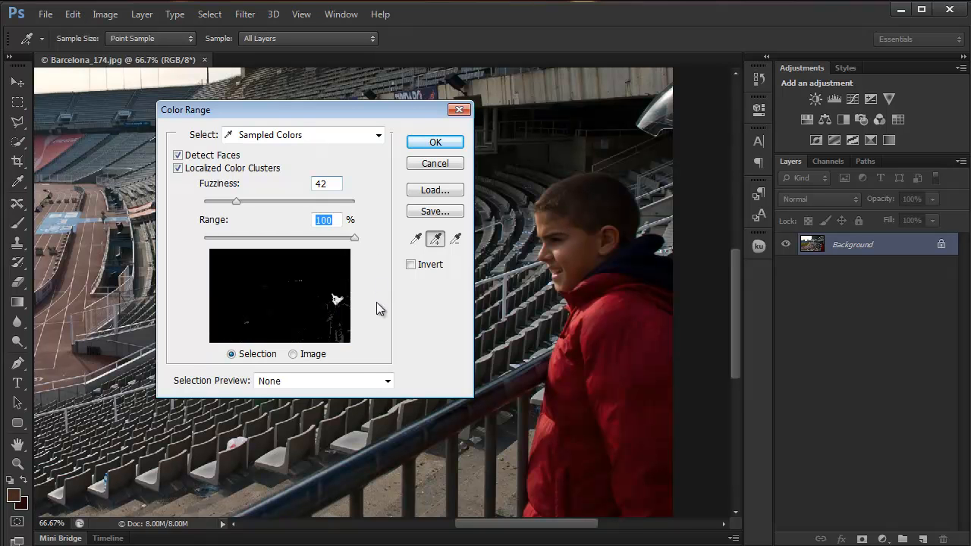
pyautogui.click(455, 238)
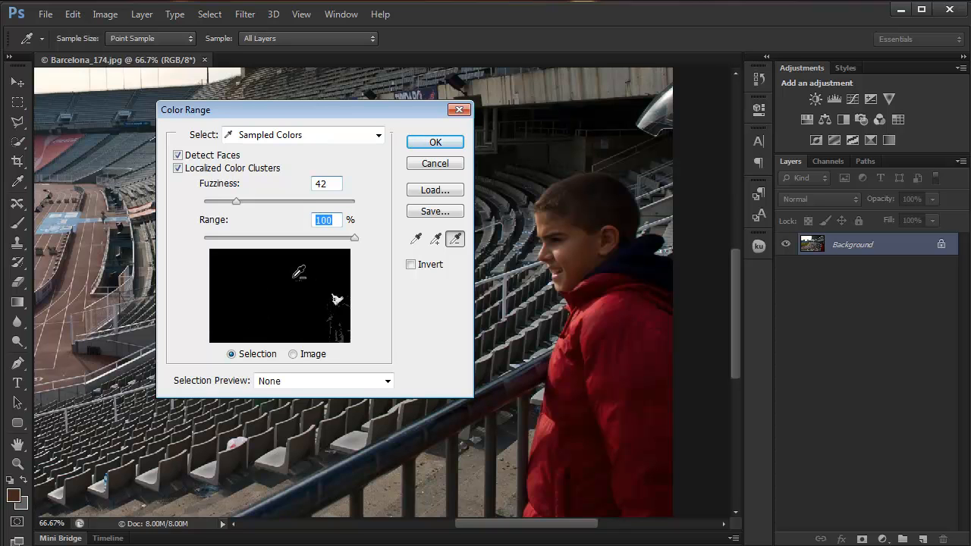
pyautogui.moveTo(298, 273)
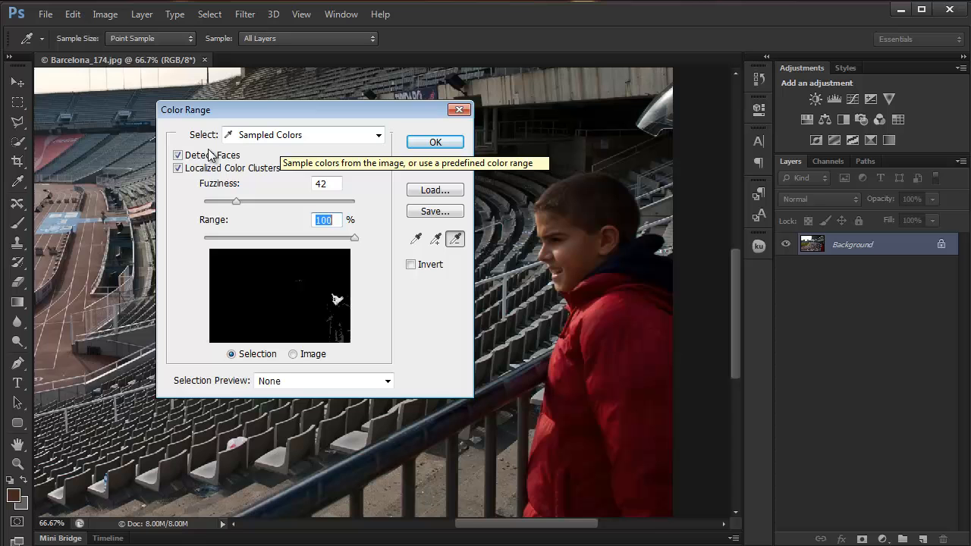
pyautogui.moveTo(213, 155)
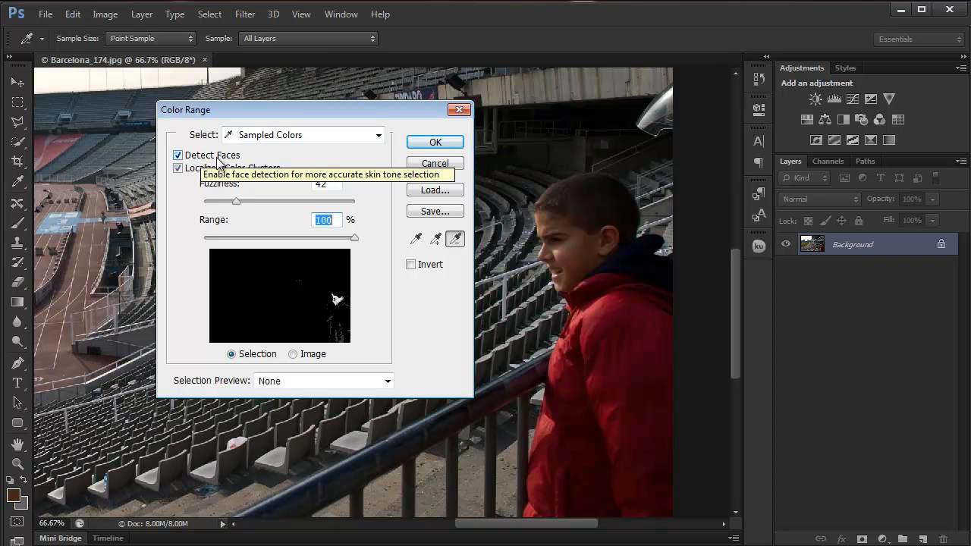